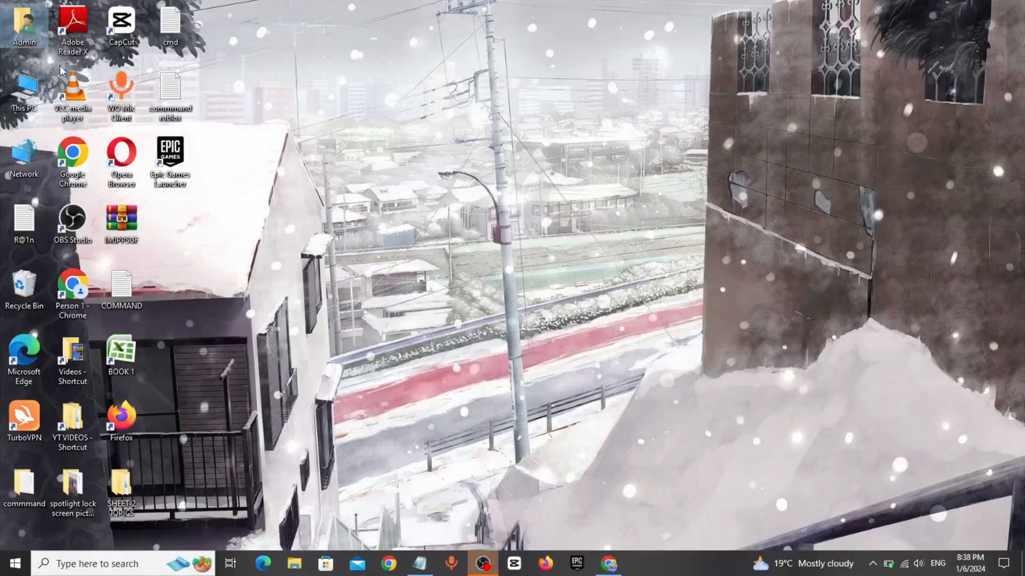
# Search Local Disk (C:) in File Explorer for size:gigantic files
pyautogui.doubleClick(24, 91)
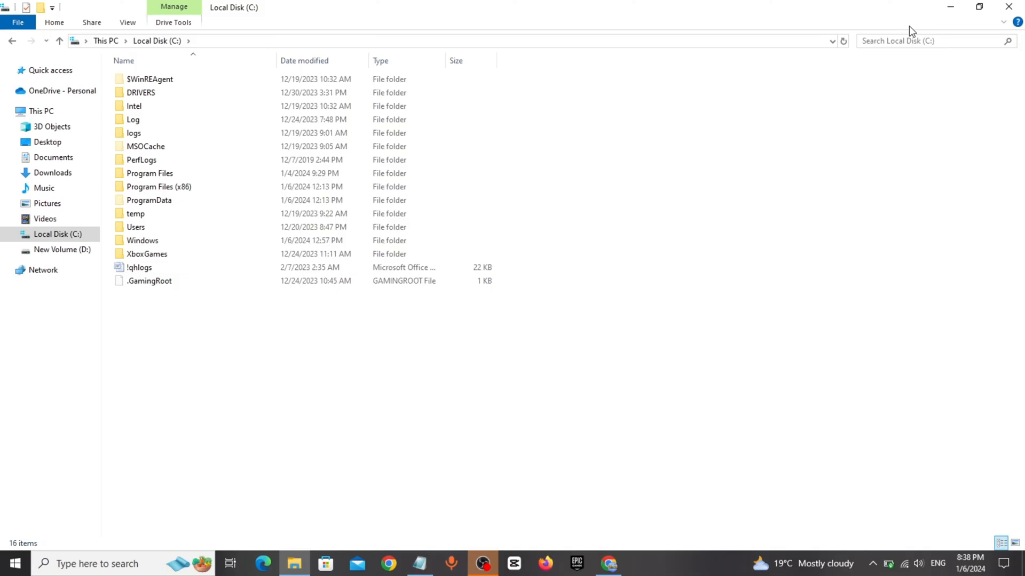
pyautogui.write('size:gigantic')
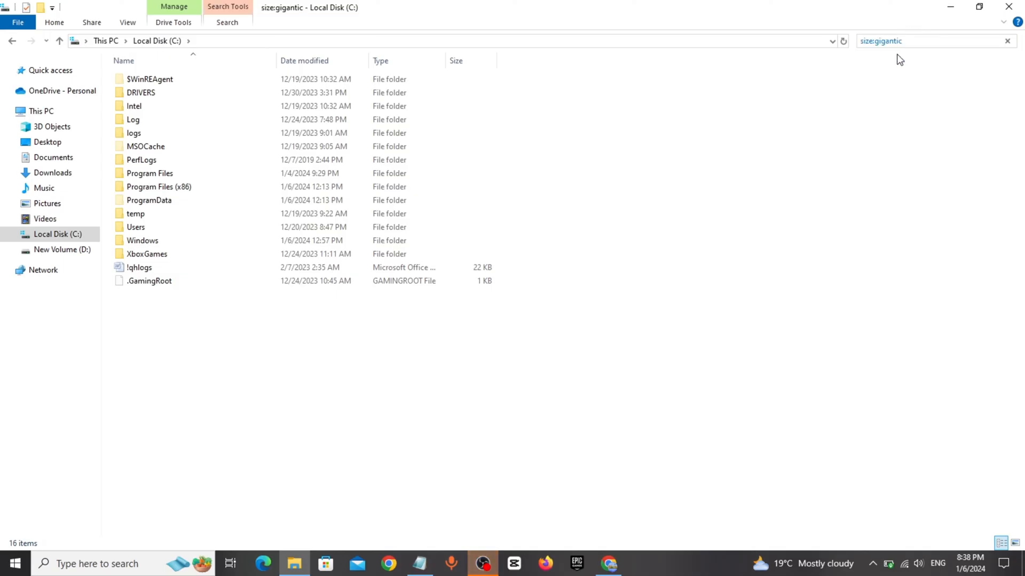
pyautogui.click(928, 41)
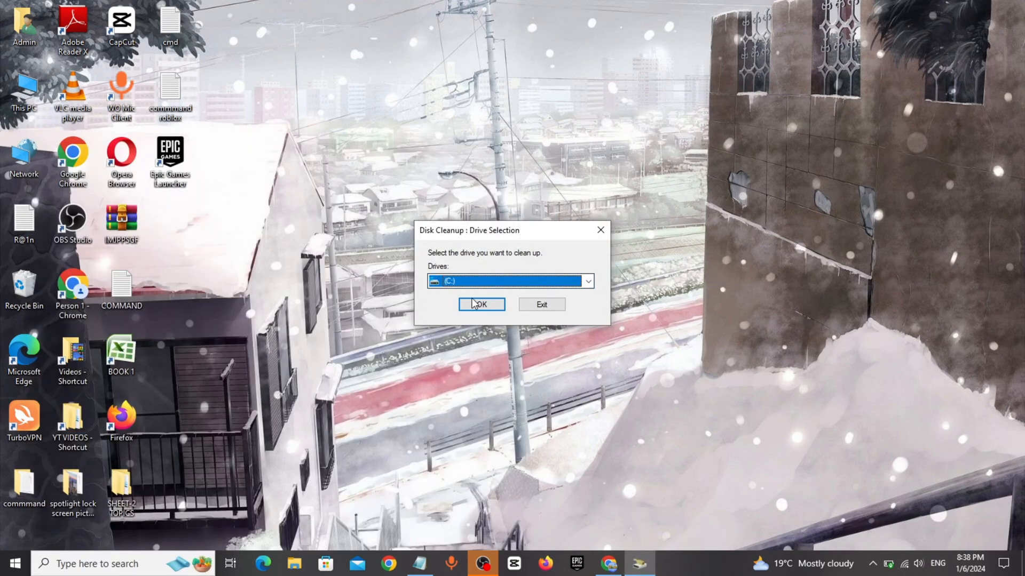
# Run Disk Cleanup on drive C: and rescan it including system files
pyautogui.click(481, 305)
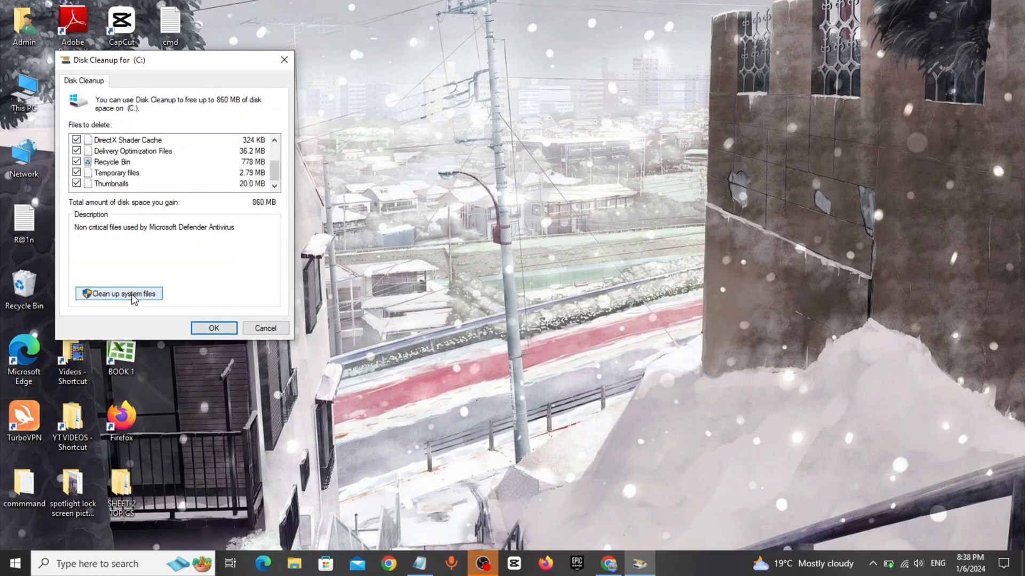
pyautogui.click(118, 294)
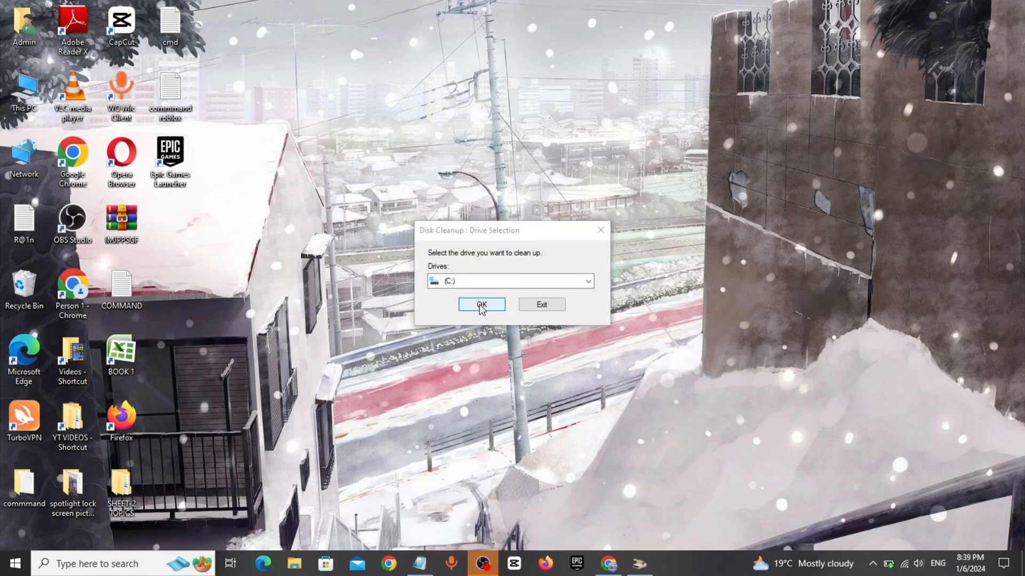
pyautogui.click(481, 305)
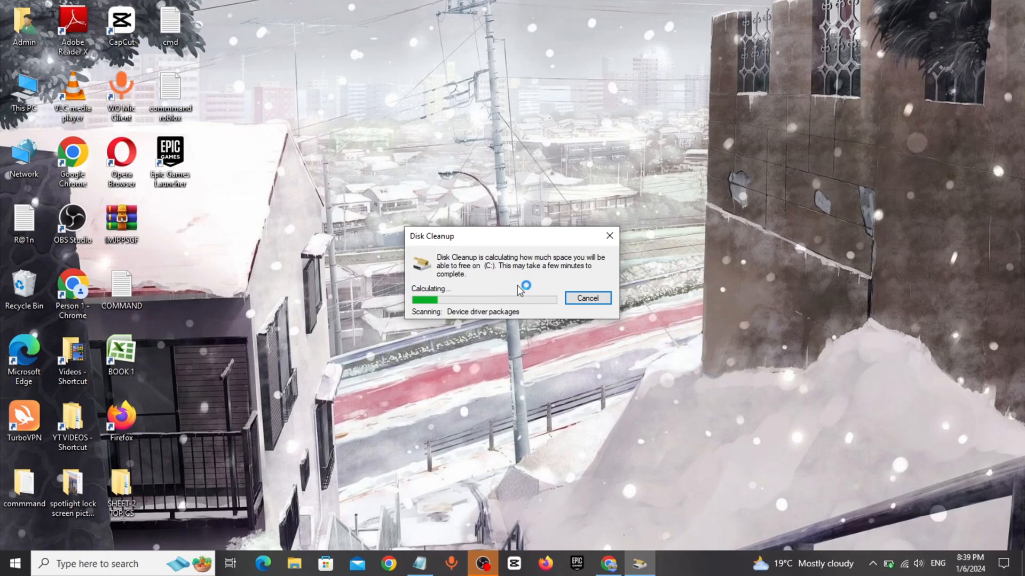
pyautogui.click(586, 298)
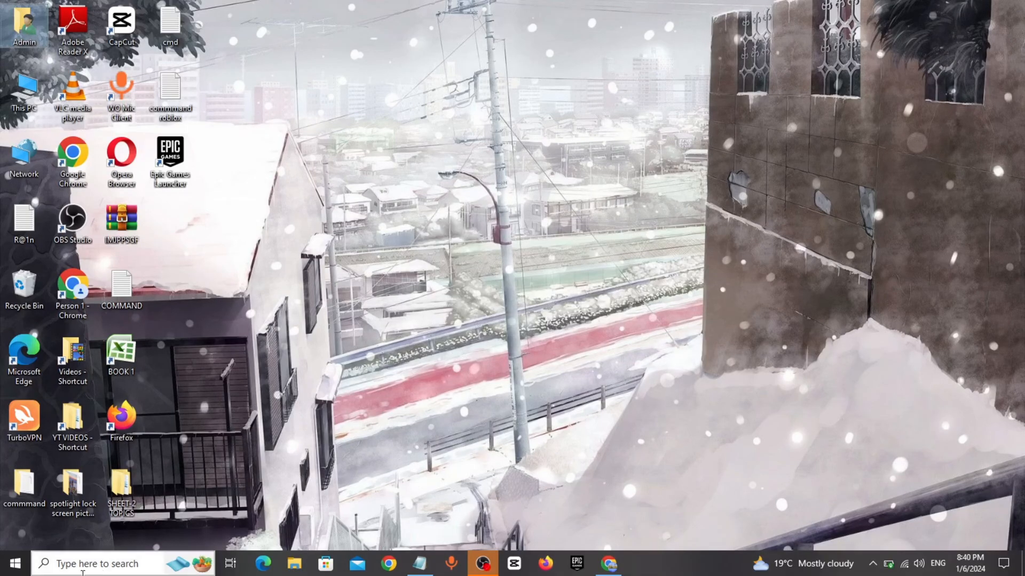
# Find Control Panel via taskbar search and open Programs and Features
pyautogui.write('cont')
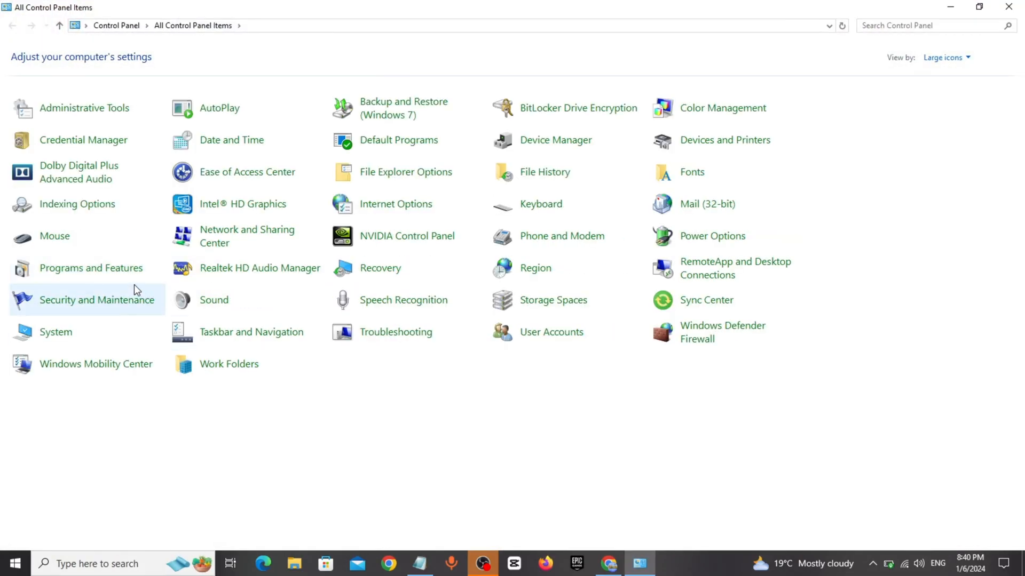
pyautogui.click(91, 268)
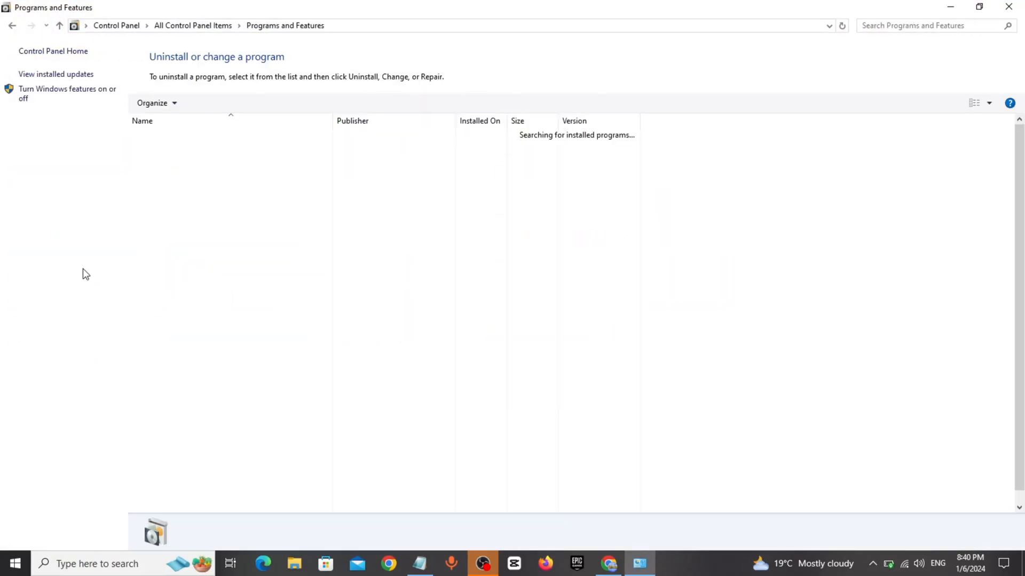
pyautogui.click(153, 414)
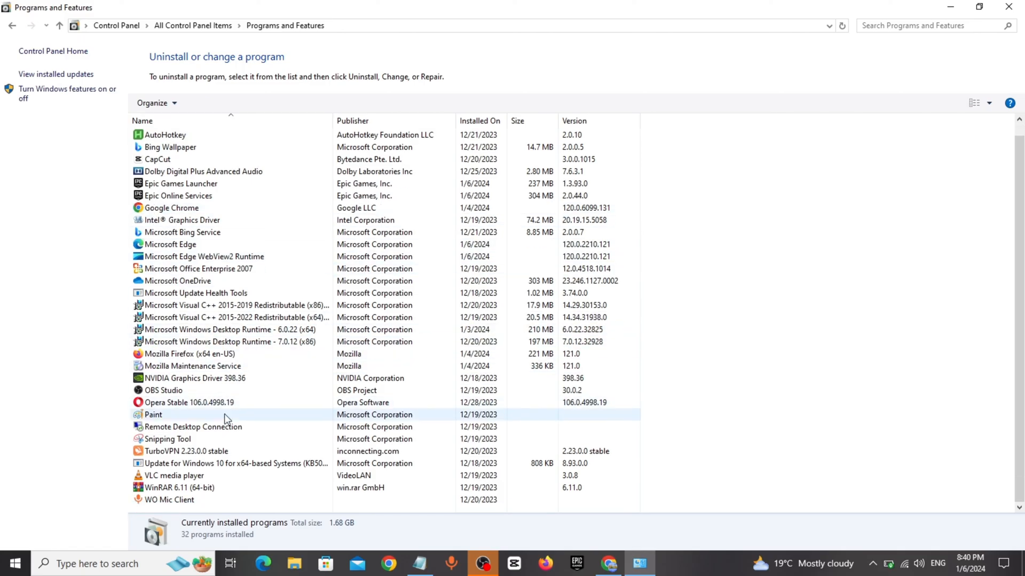